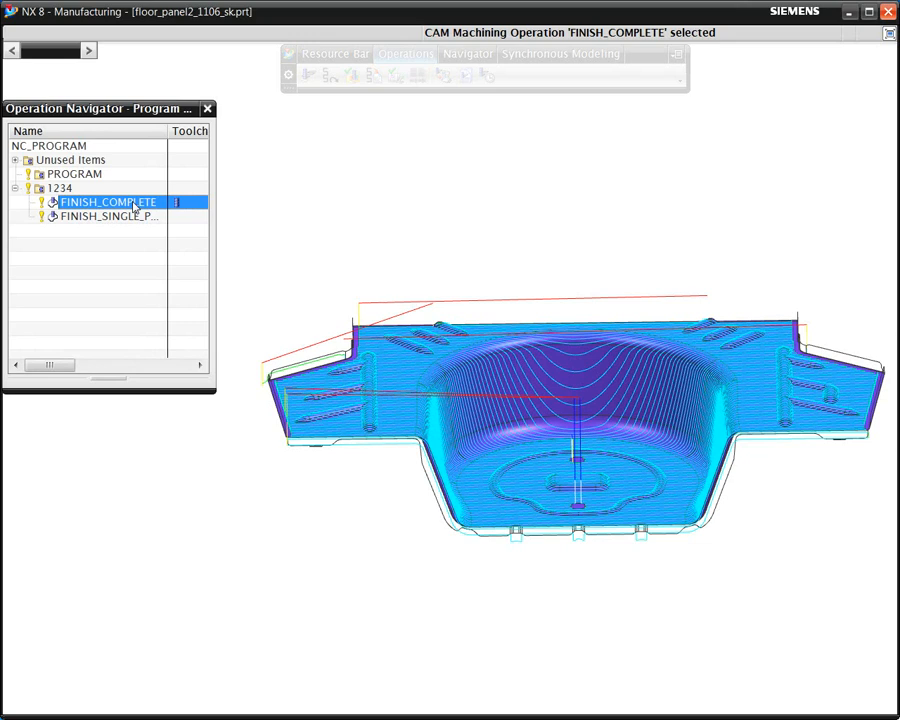
Select the FINISH_SINGLE_PASS operation in the Operation Navigator to display its toolpath
click(108, 216)
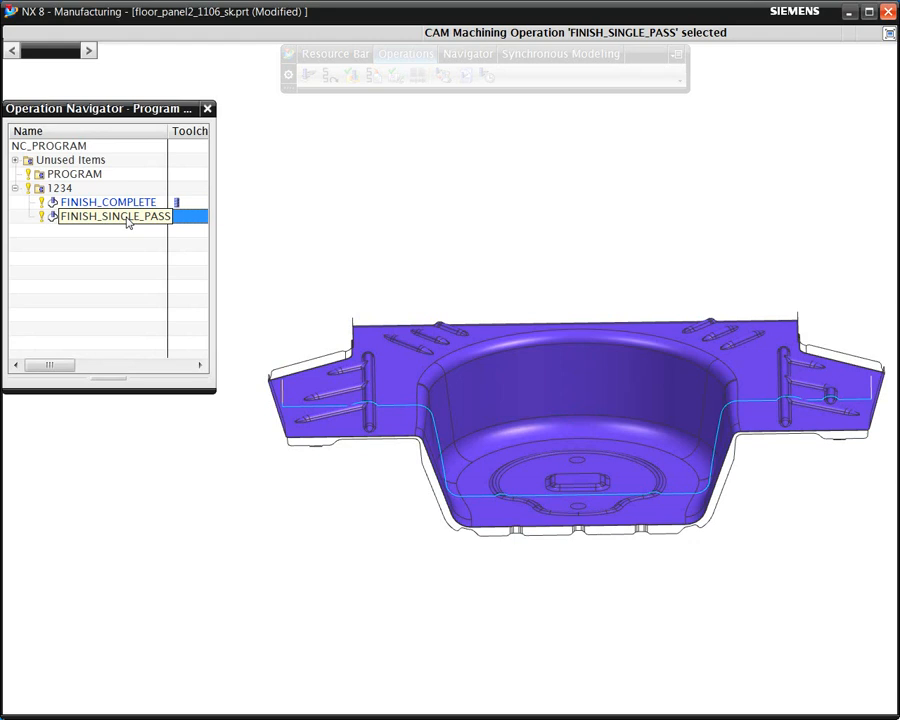
mouse_move(166, 228)
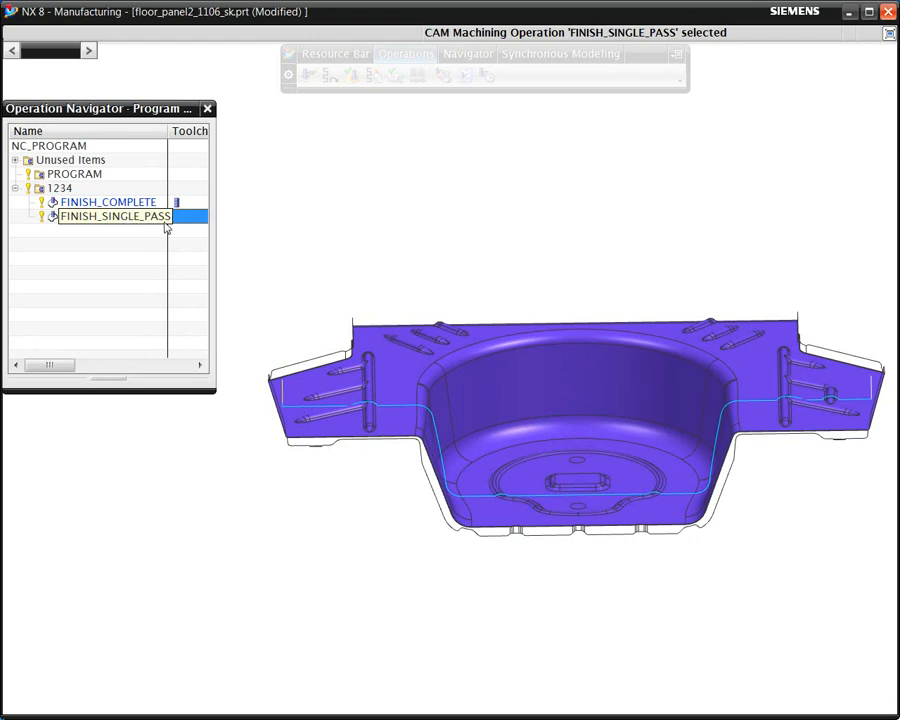
mouse_move(352, 76)
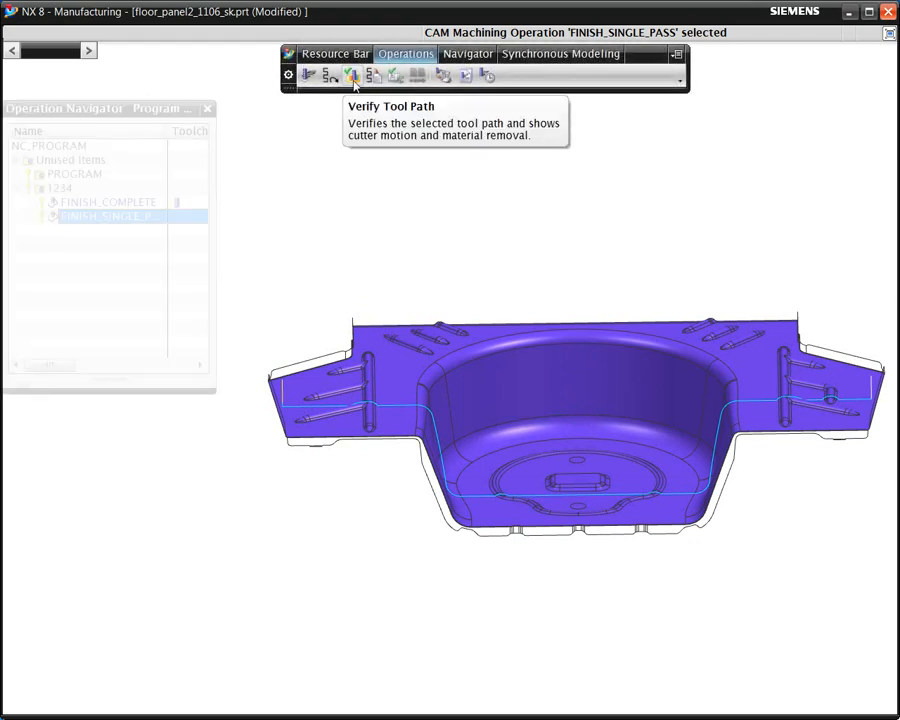
Verify the toolpath with Check for Gouges and Check Tool and Holder enabled
click(352, 76)
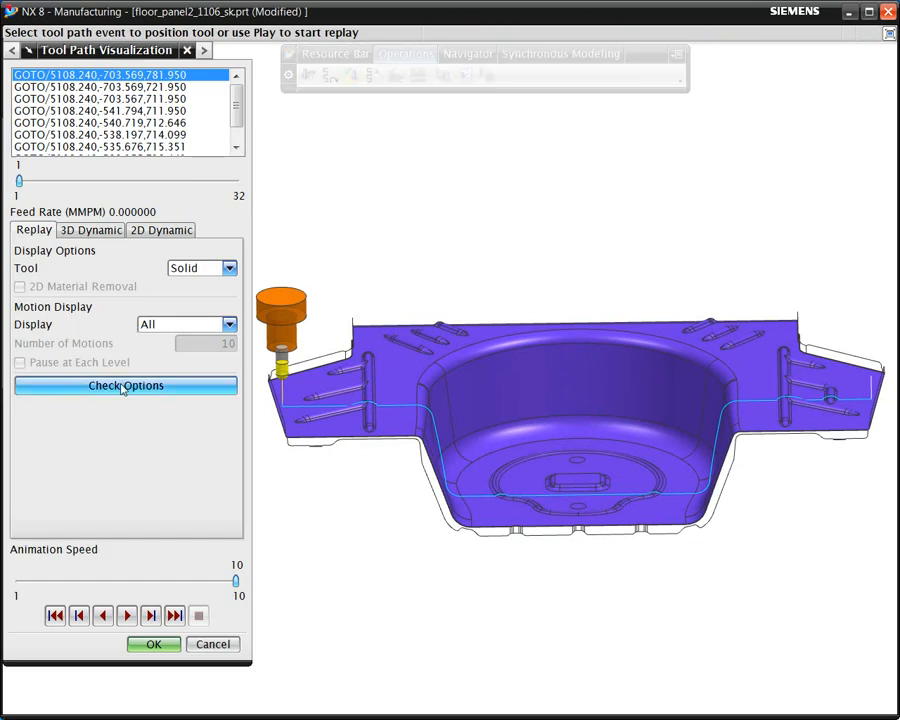
click(124, 384)
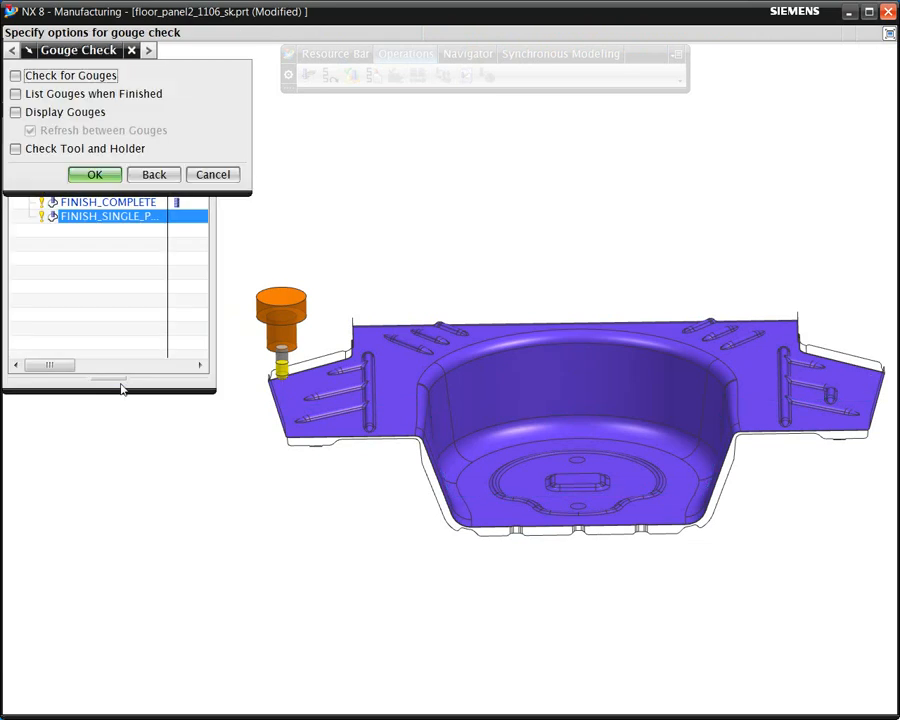
click(16, 76)
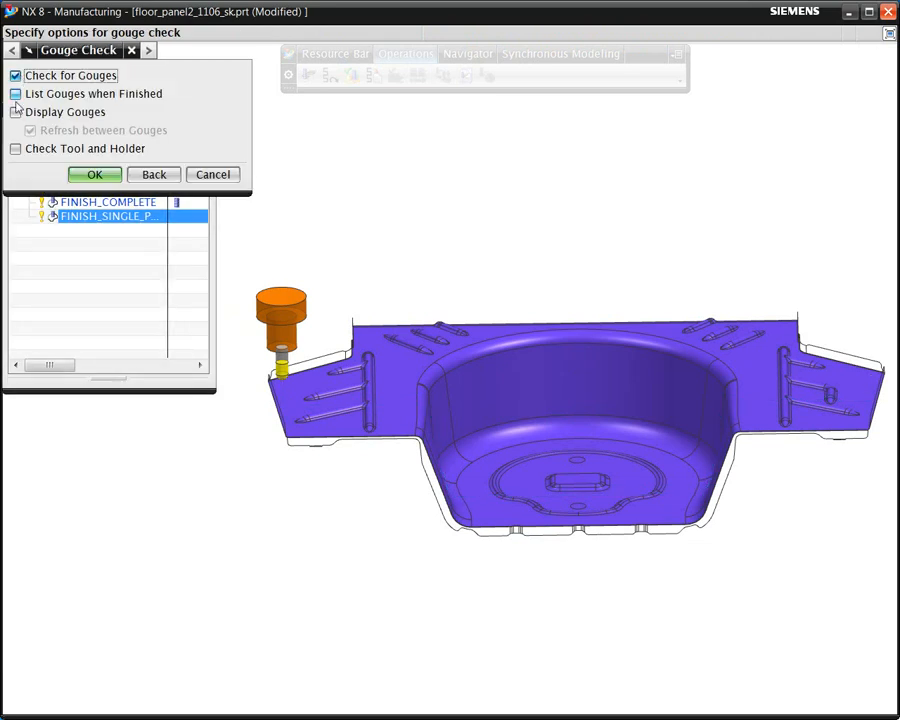
click(16, 148)
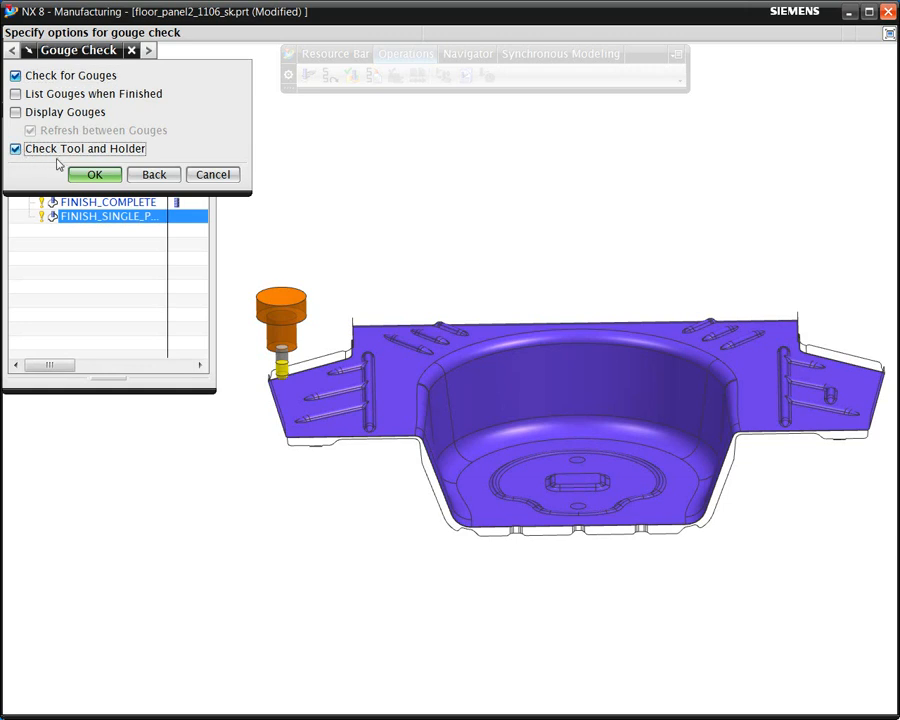
click(94, 174)
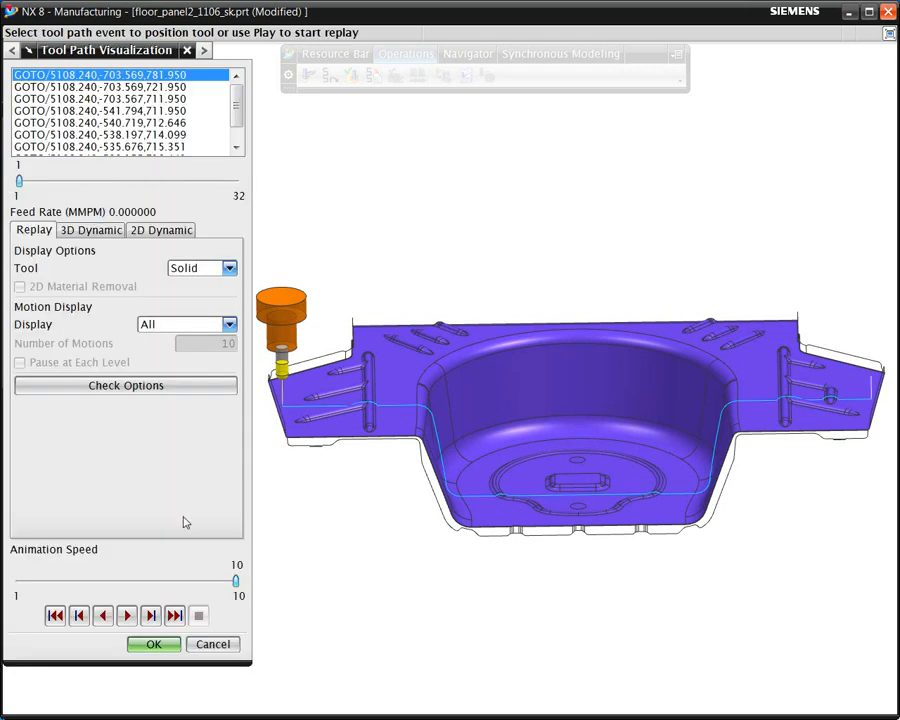
Replay all 32 motions at animation speed 2, then close Tool Path Visualization
drag(236, 580, 68, 580)
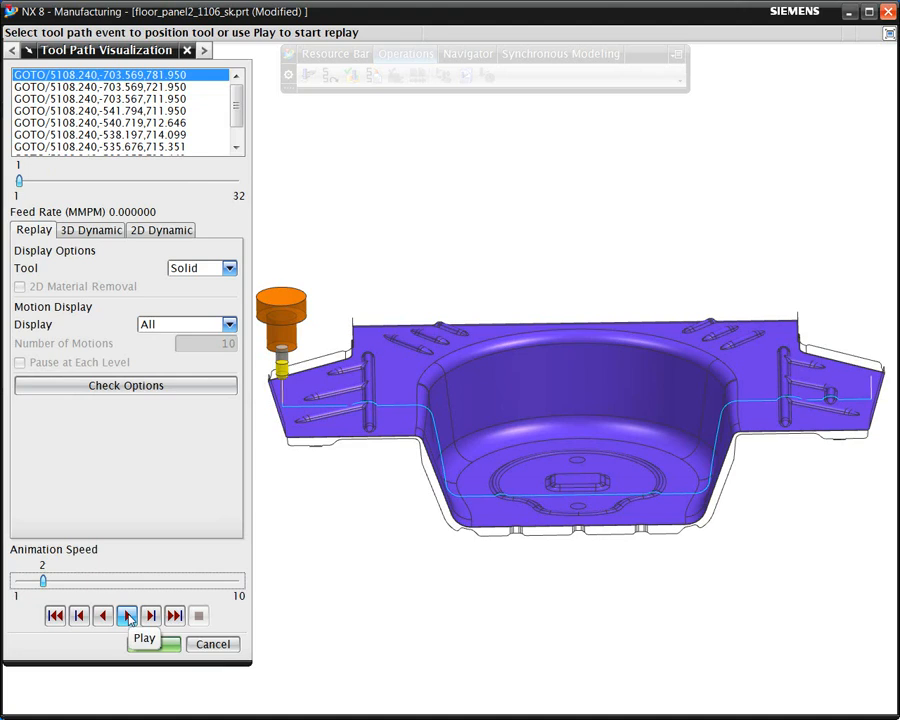
click(128, 616)
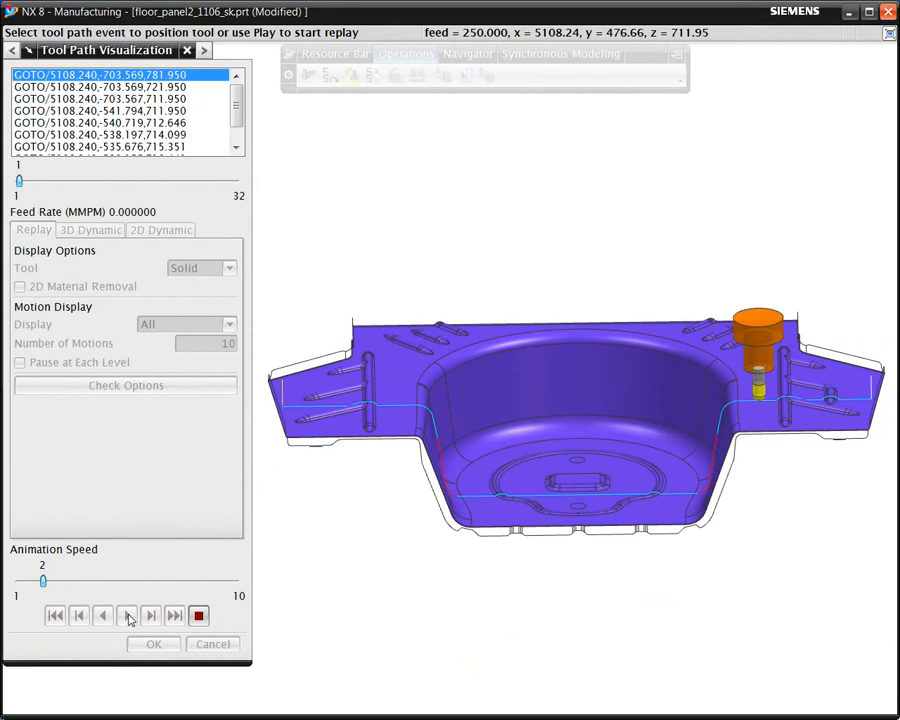
click(128, 616)
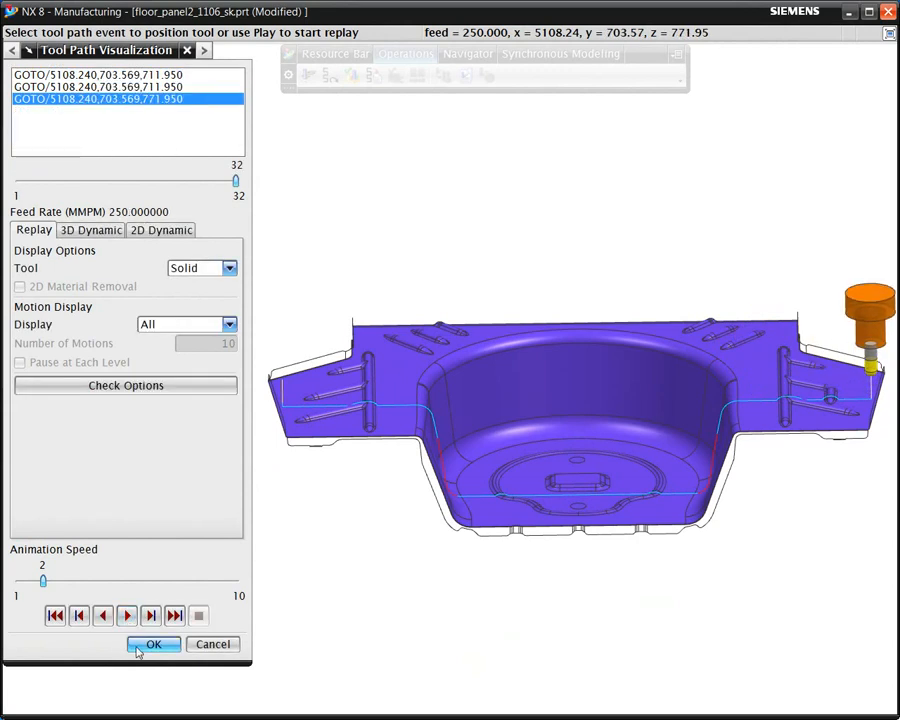
click(152, 644)
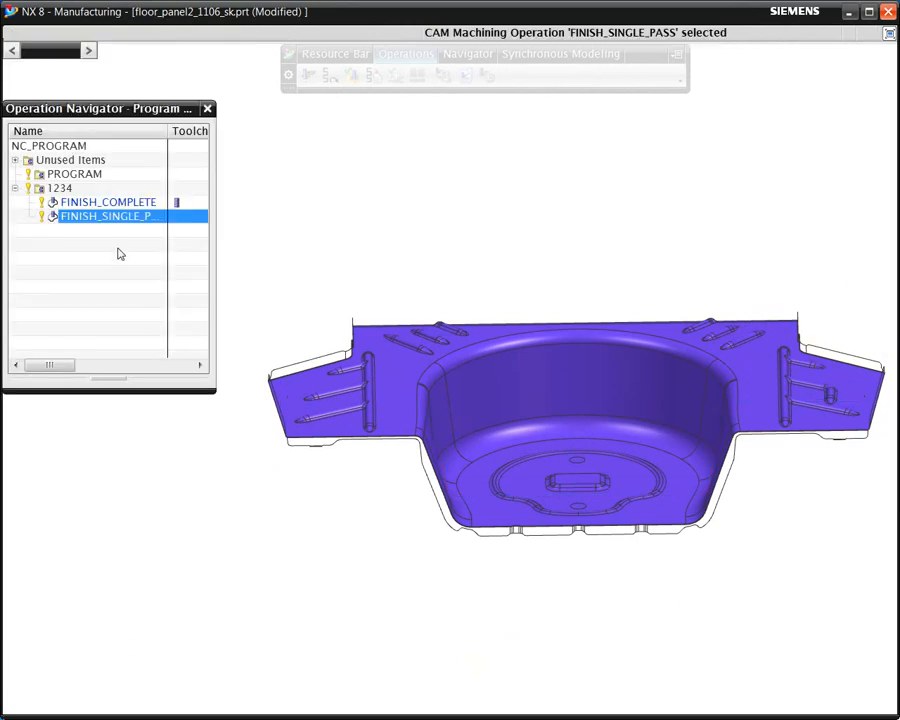
Apply Tilt Tool Axis with 30% fan distance, 55° maximum tilt and 10 mm holder/shank clearance
right_click(108, 216)
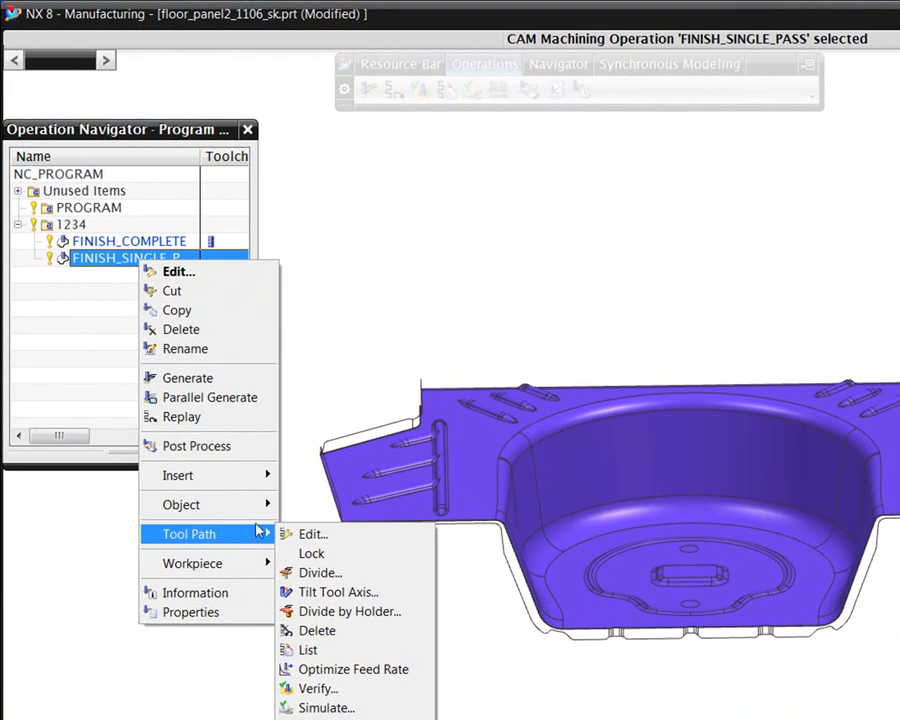
mouse_move(336, 592)
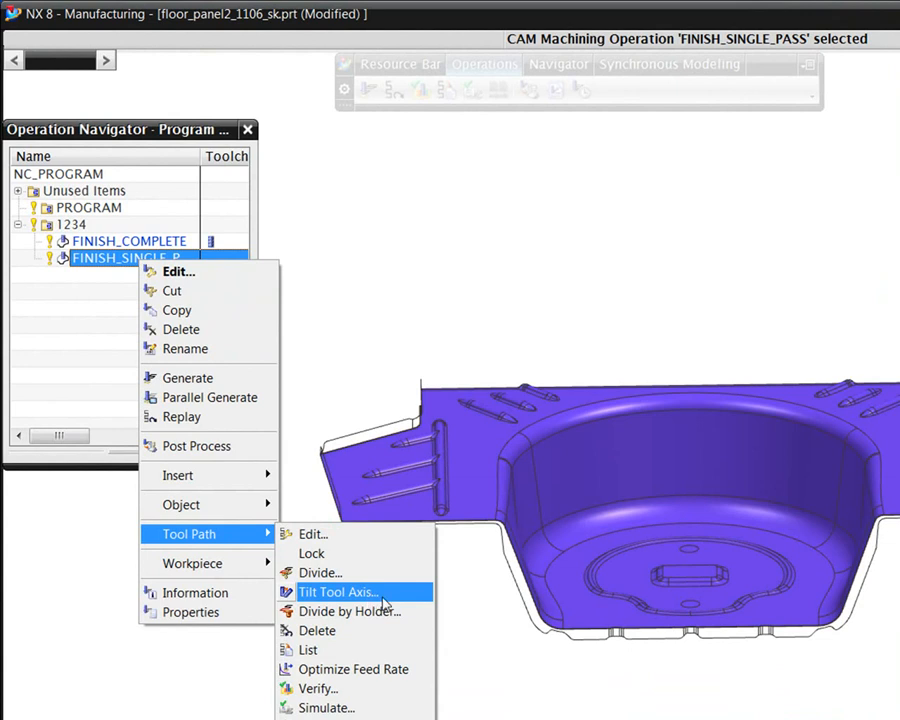
click(338, 592)
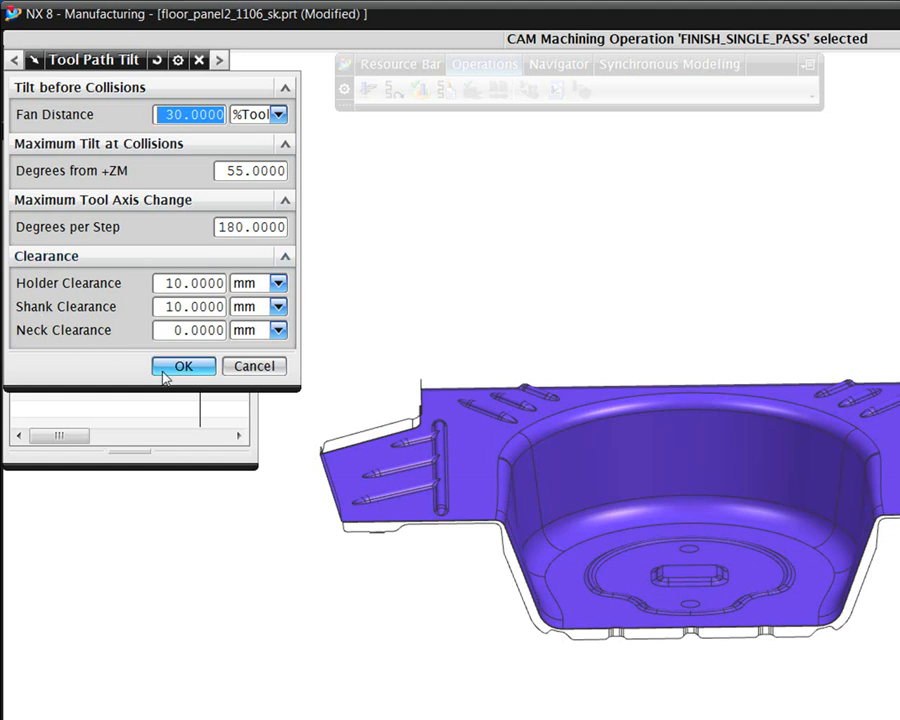
click(184, 366)
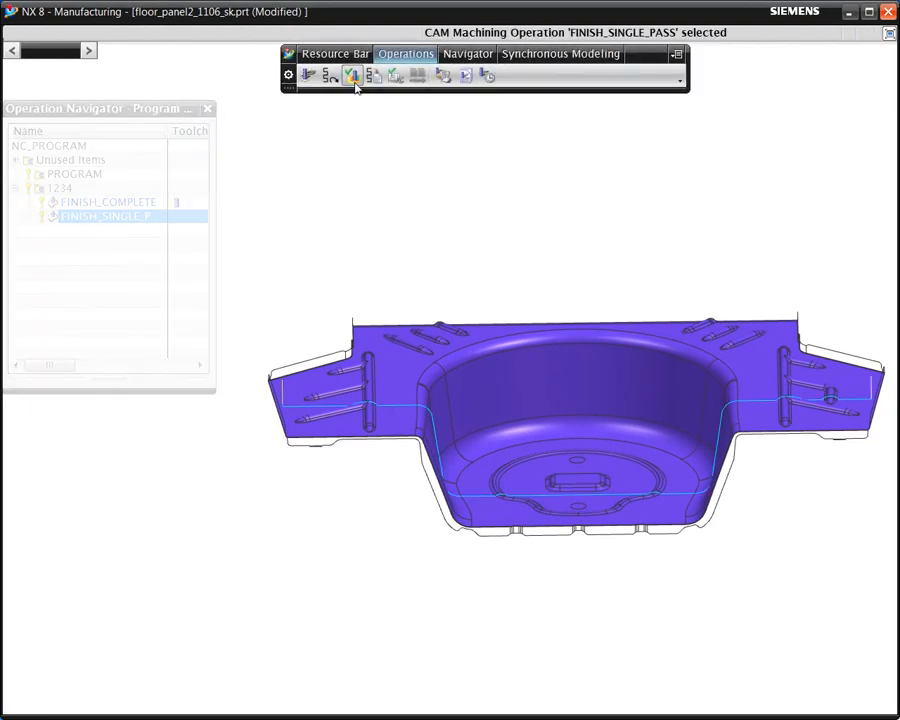
Replay the tilted 80-motion toolpath at animation speed 2 to check the tool in the cavity
click(352, 76)
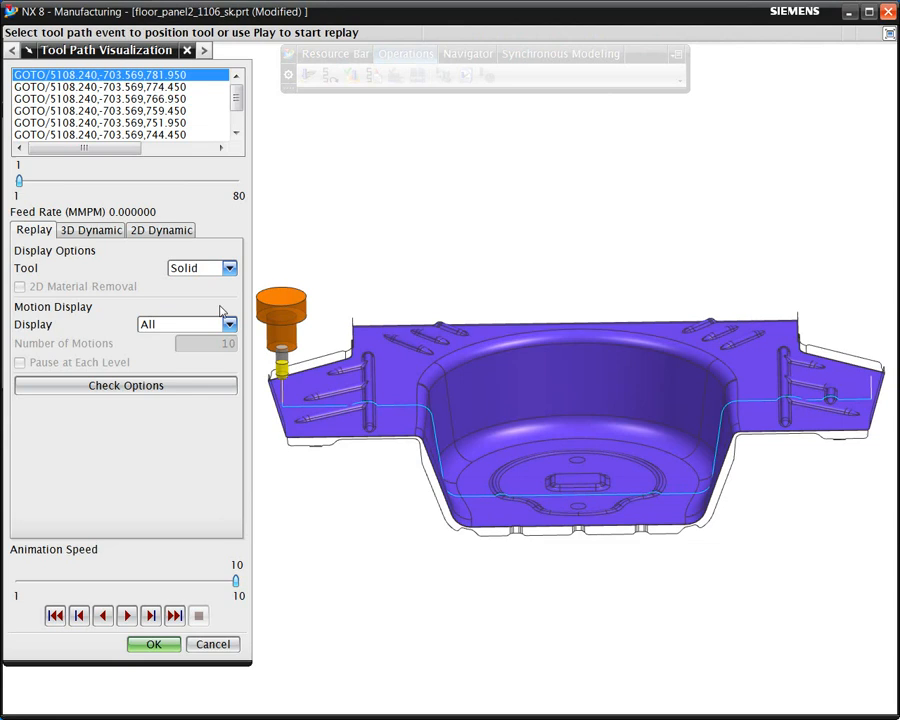
drag(236, 580, 114, 580)
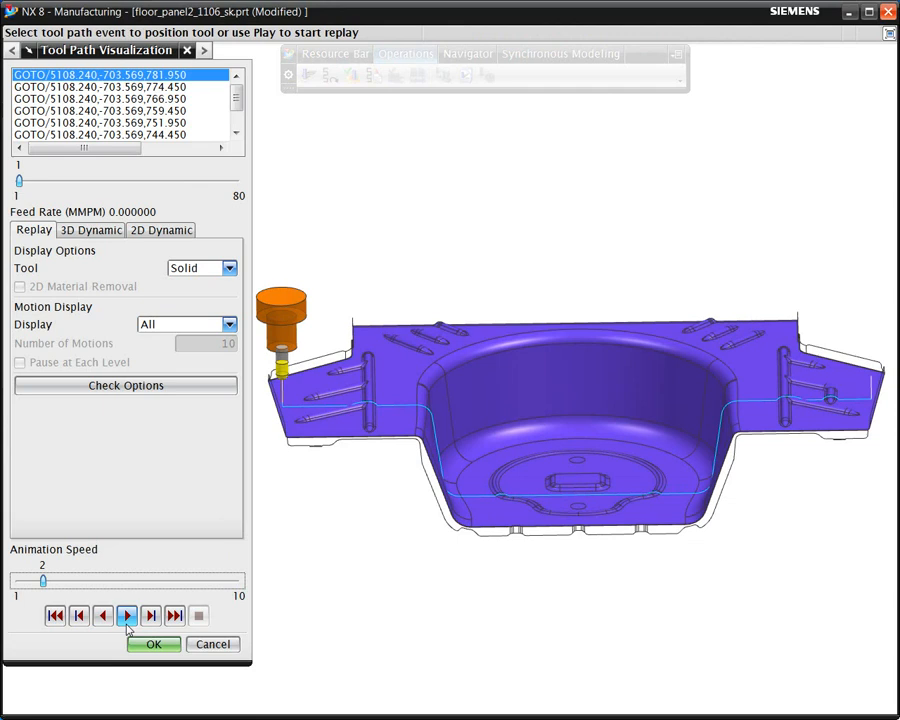
click(126, 616)
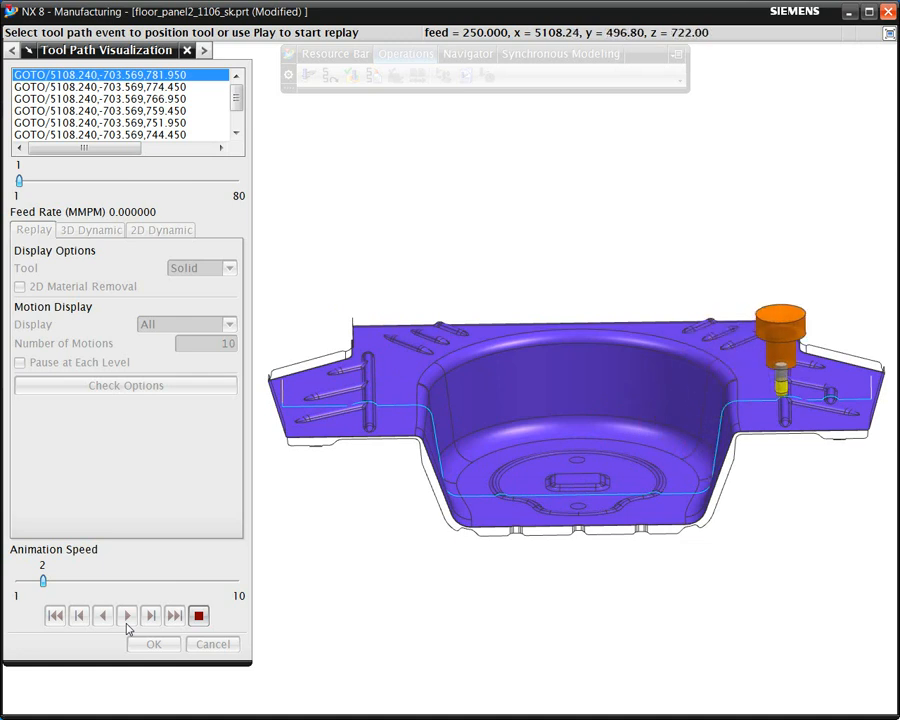
click(126, 616)
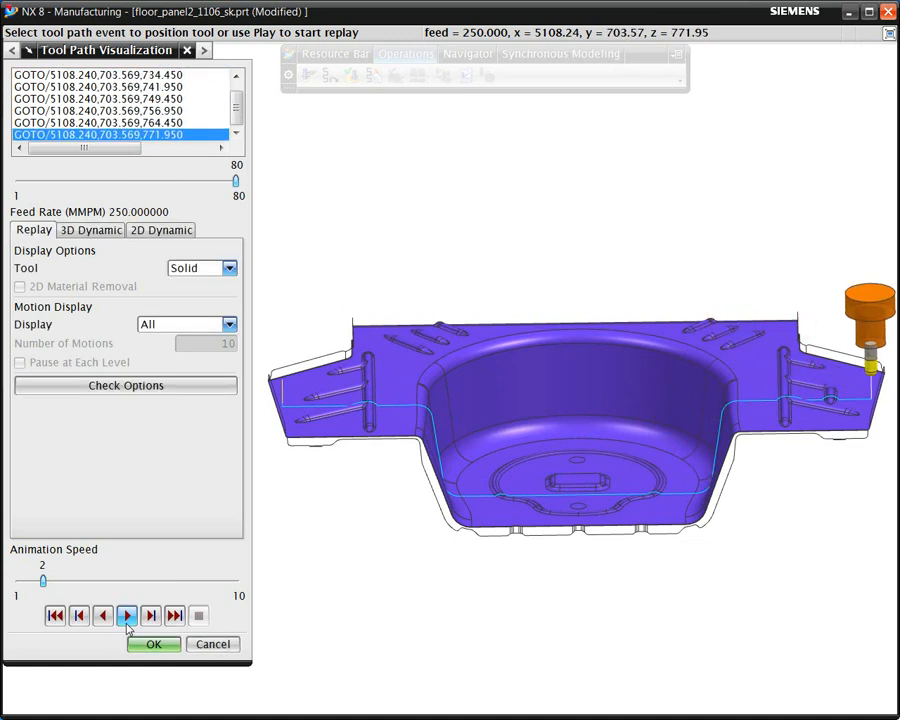